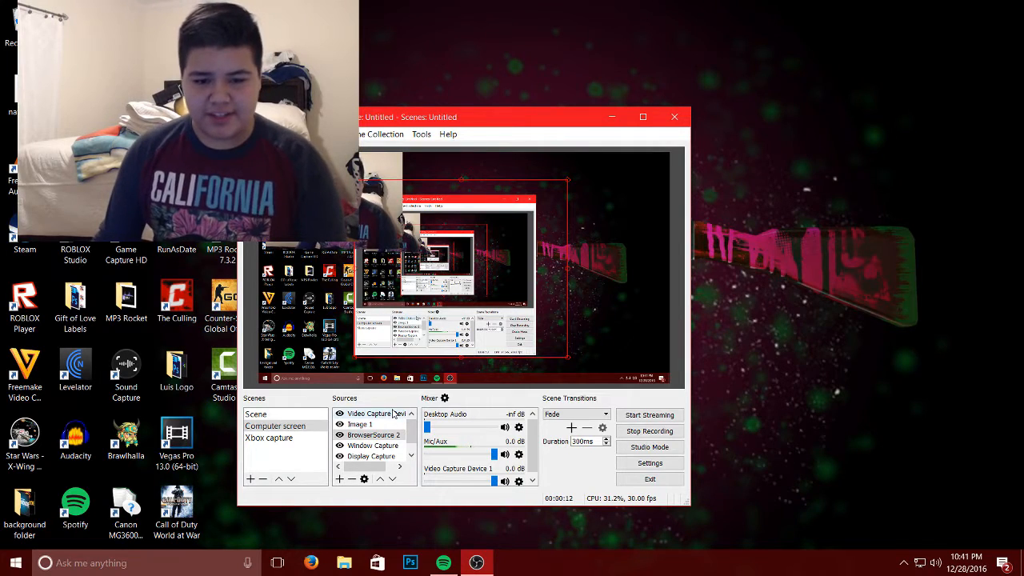
Flip the Video Capture Device source from its Transform menu so the feed turns upright.
right_click(369, 413)
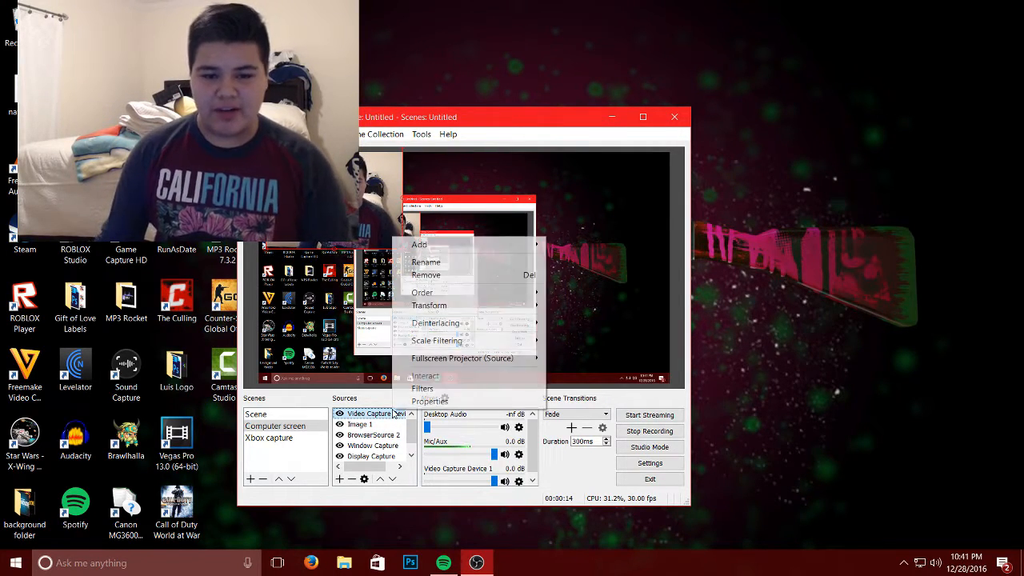
click(428, 304)
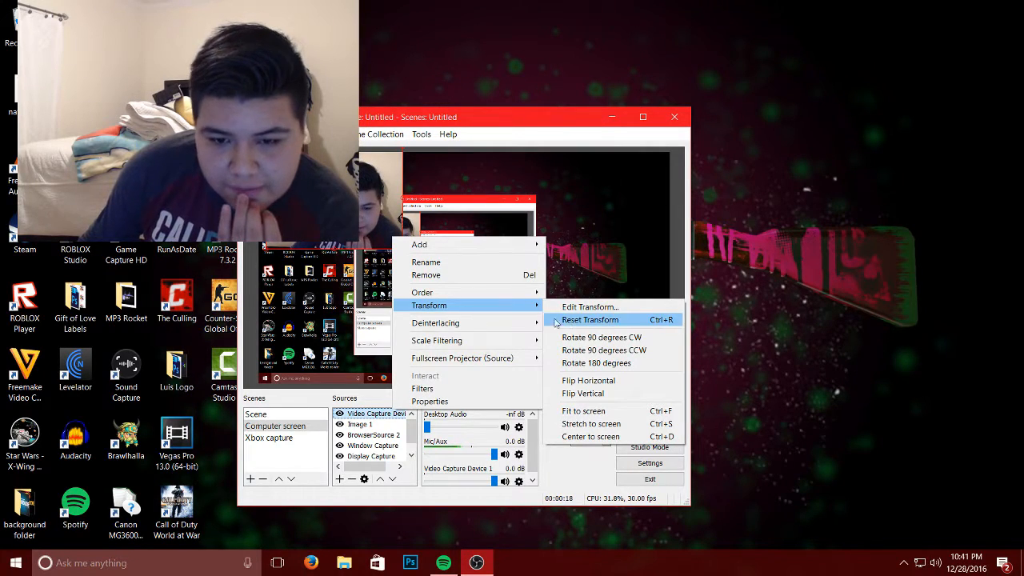
mouse_move(590, 307)
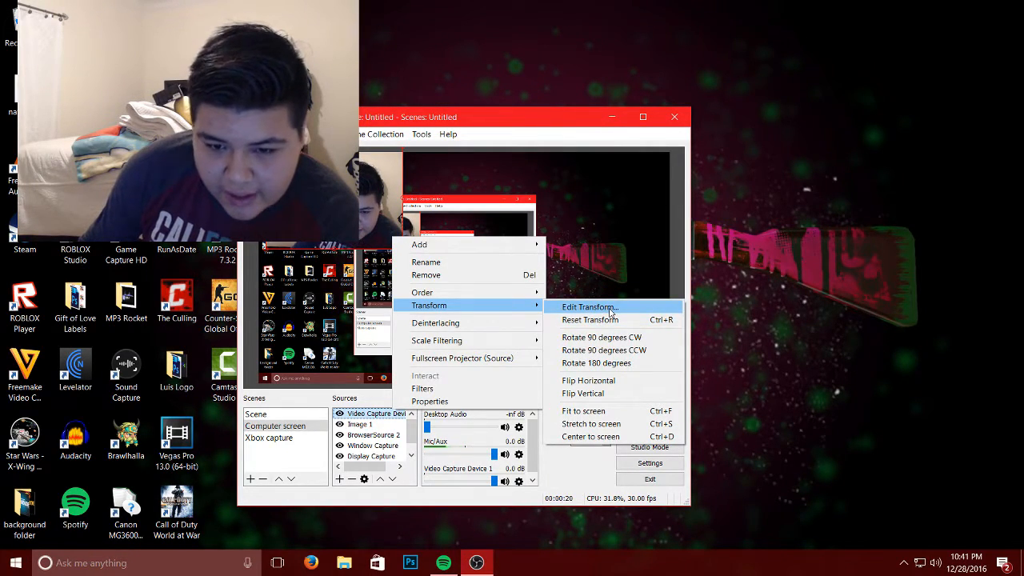
mouse_move(591, 381)
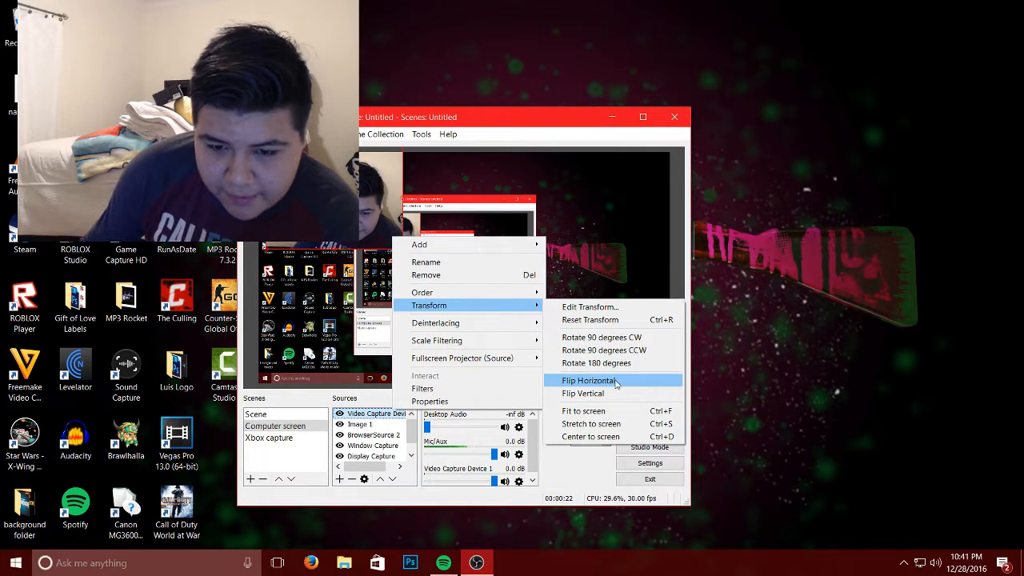
click(588, 393)
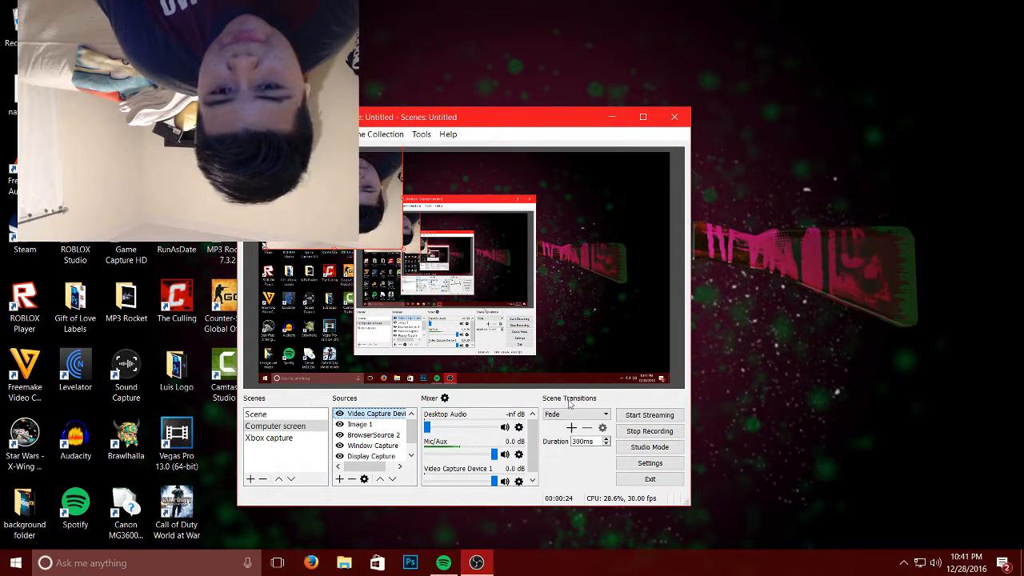
Flip the webcam source horizontally so the shirt lettering reads correctly.
right_click(376, 413)
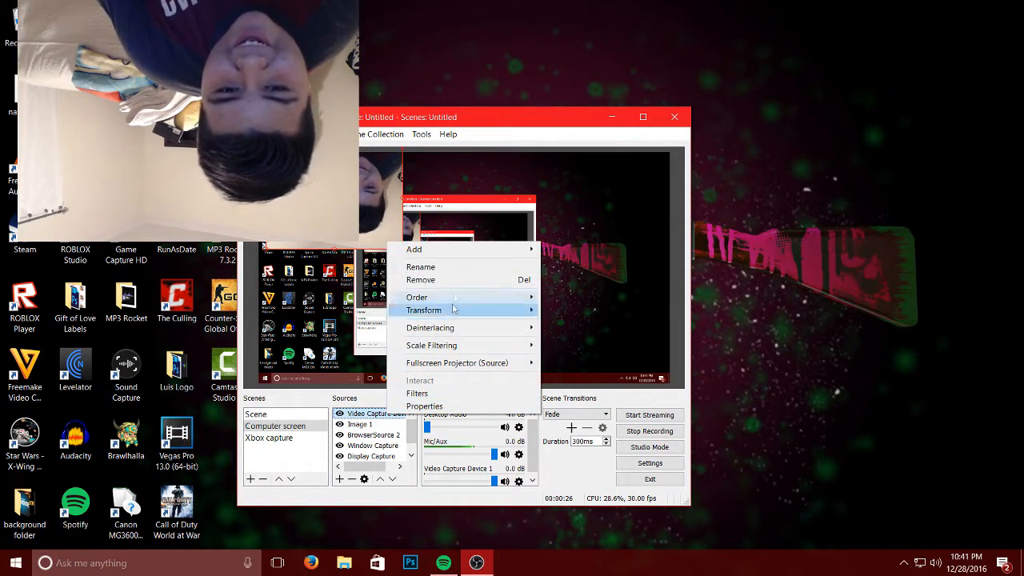
mouse_move(422, 311)
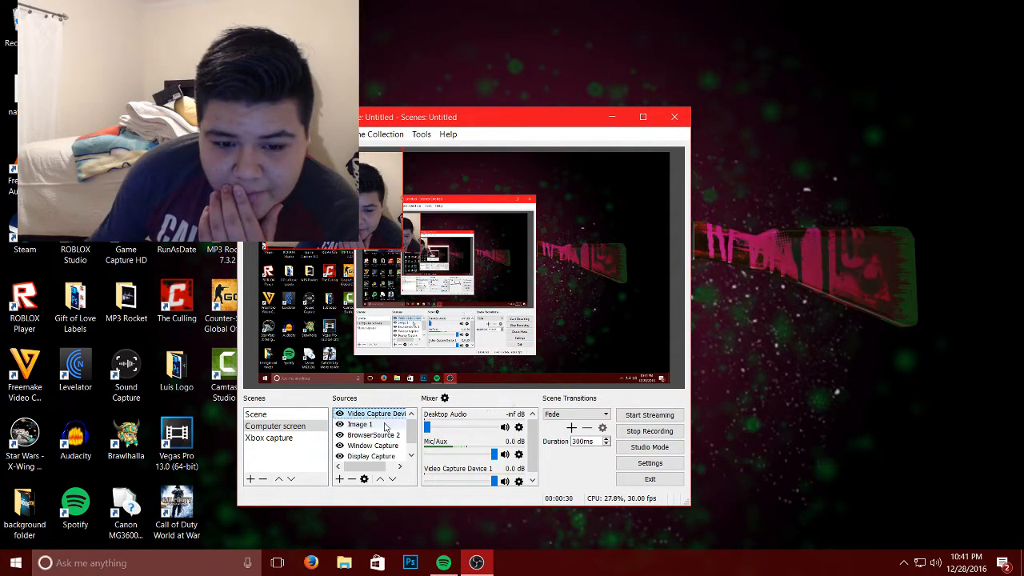
right_click(376, 413)
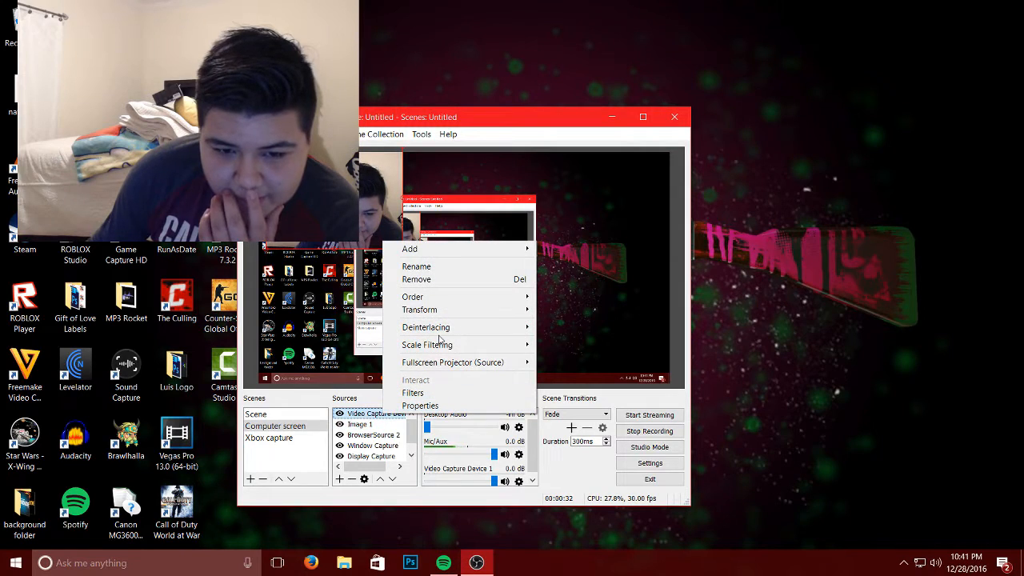
mouse_move(420, 311)
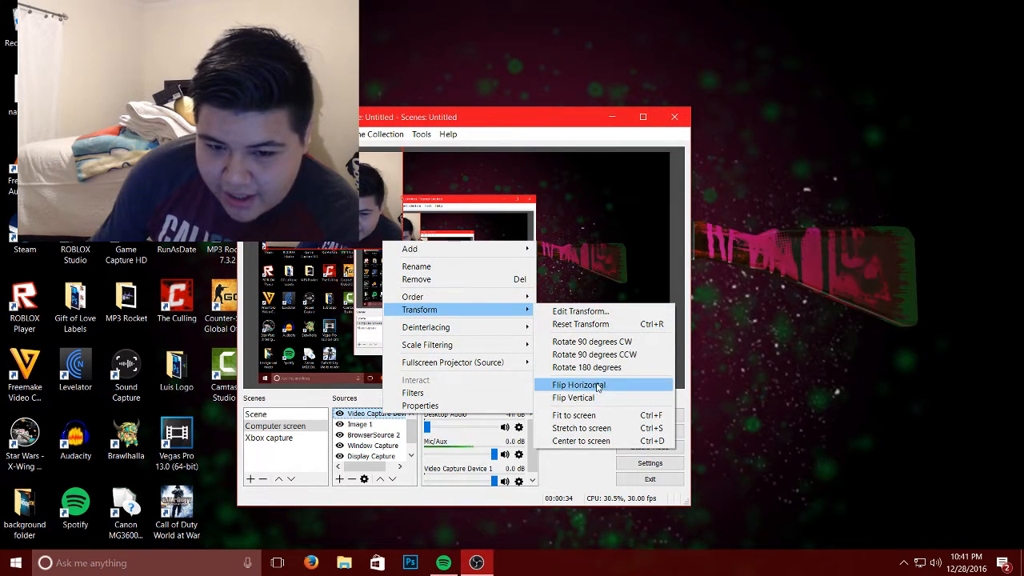
click(579, 384)
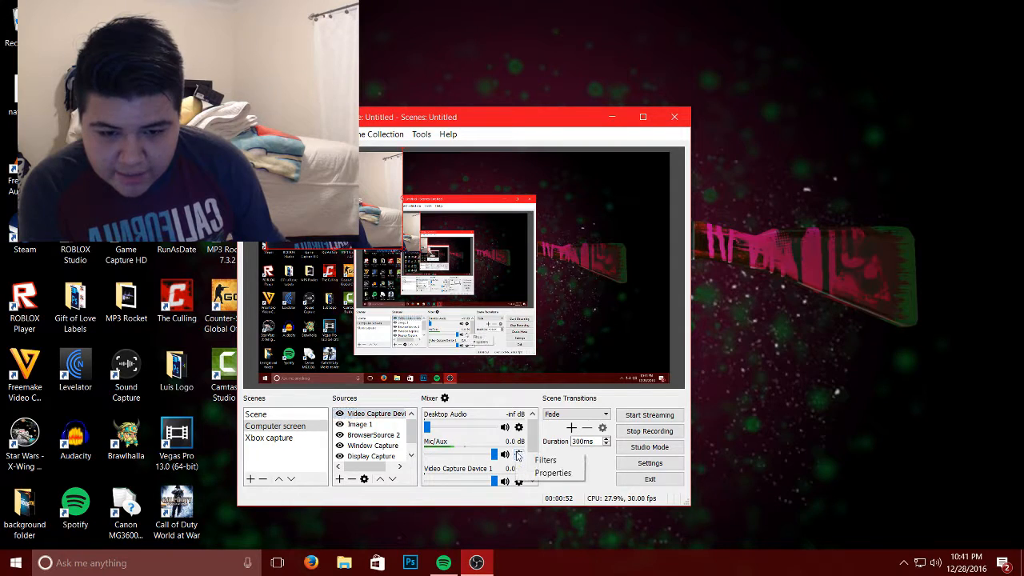
Set the Mic/Aux device to Microphone (HD Pro Webcam C920) and confirm.
click(560, 473)
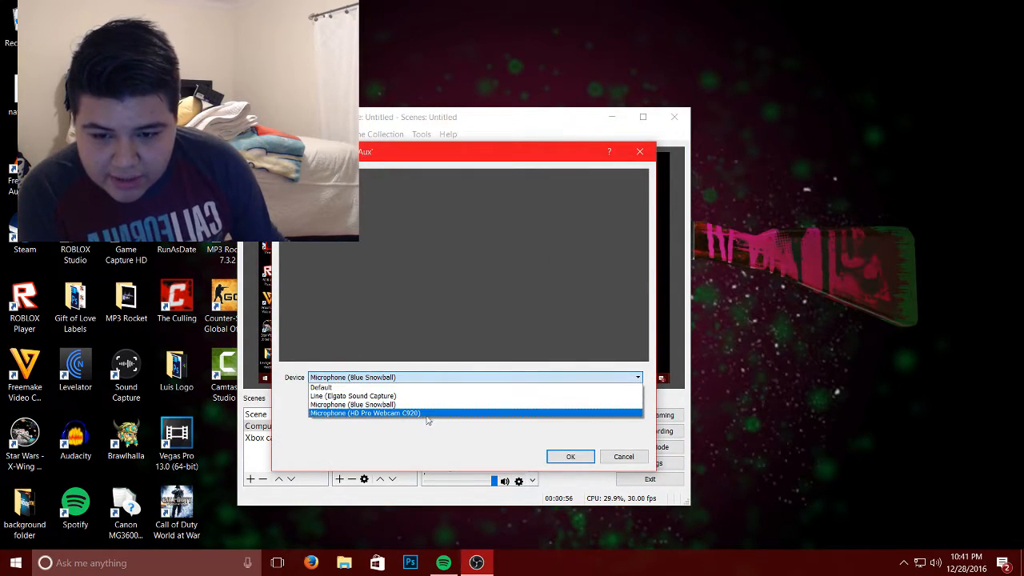
click(365, 413)
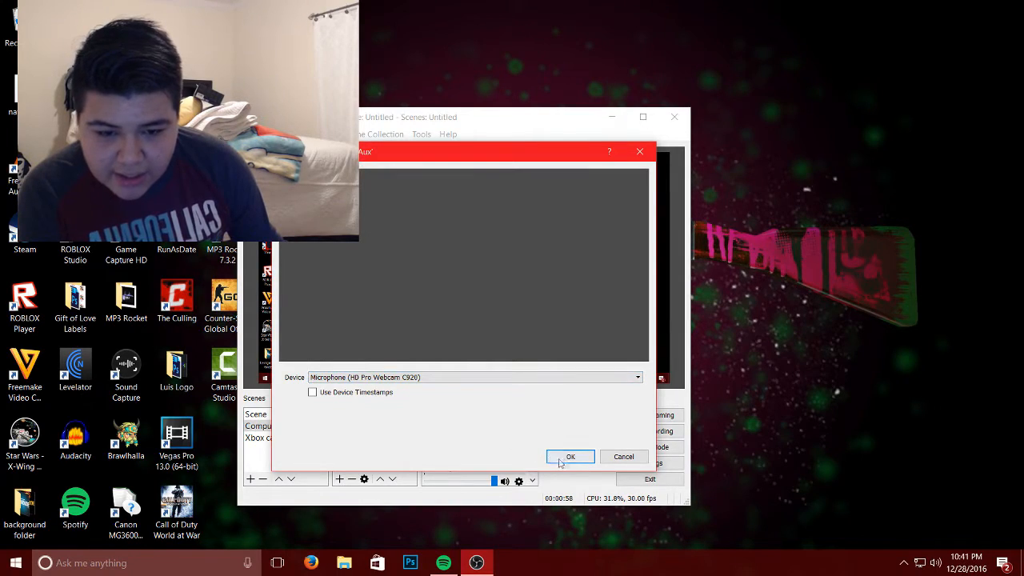
click(570, 457)
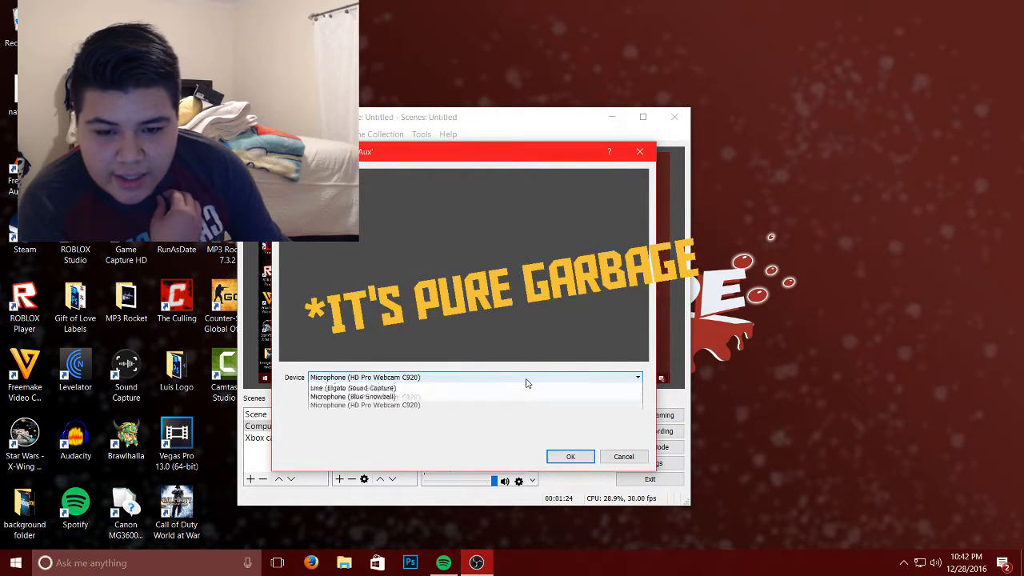
Reselect the HD Pro Webcam C920 microphone as the Mic/Aux device and confirm with OK.
click(352, 397)
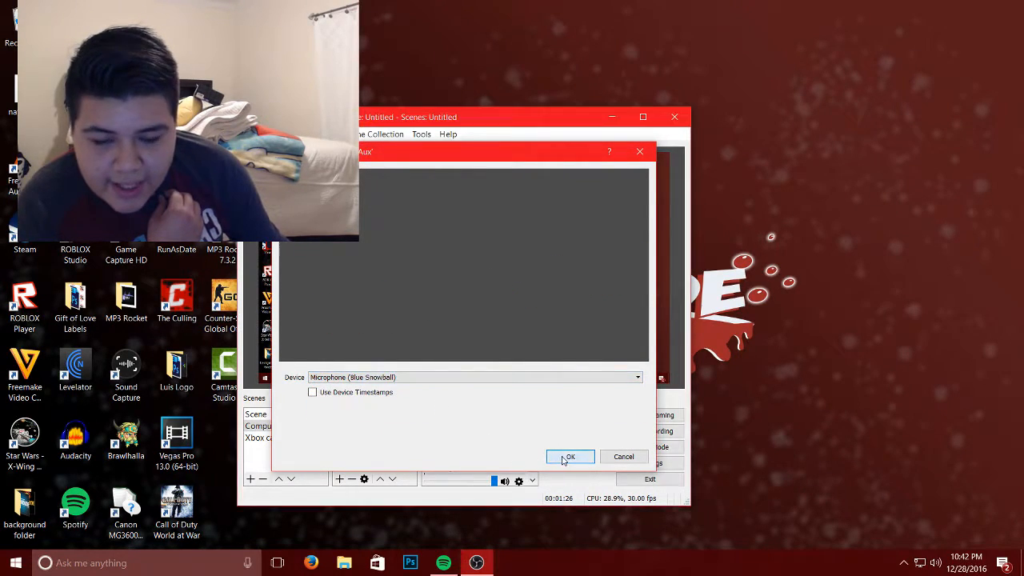
click(570, 456)
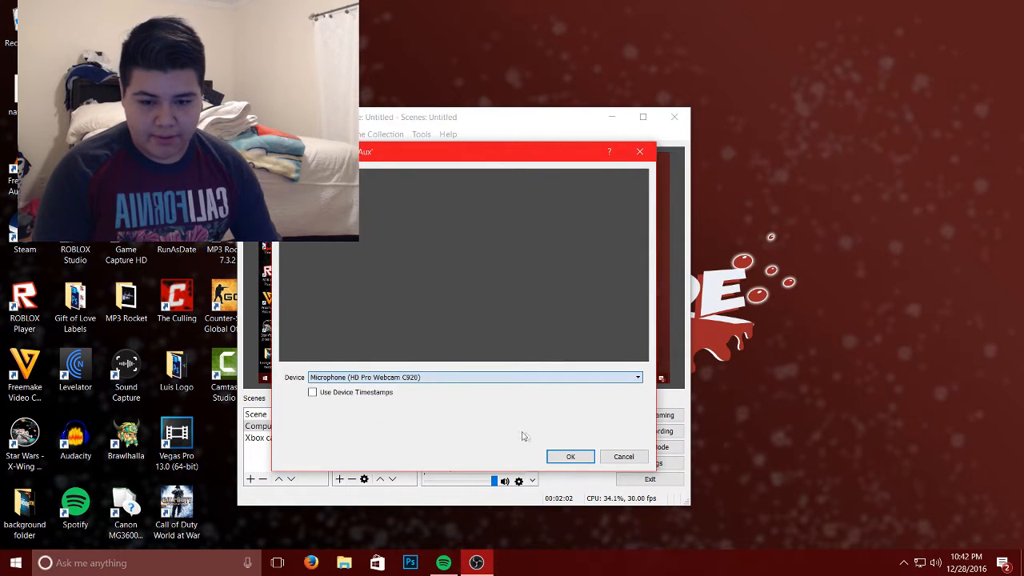
click(570, 456)
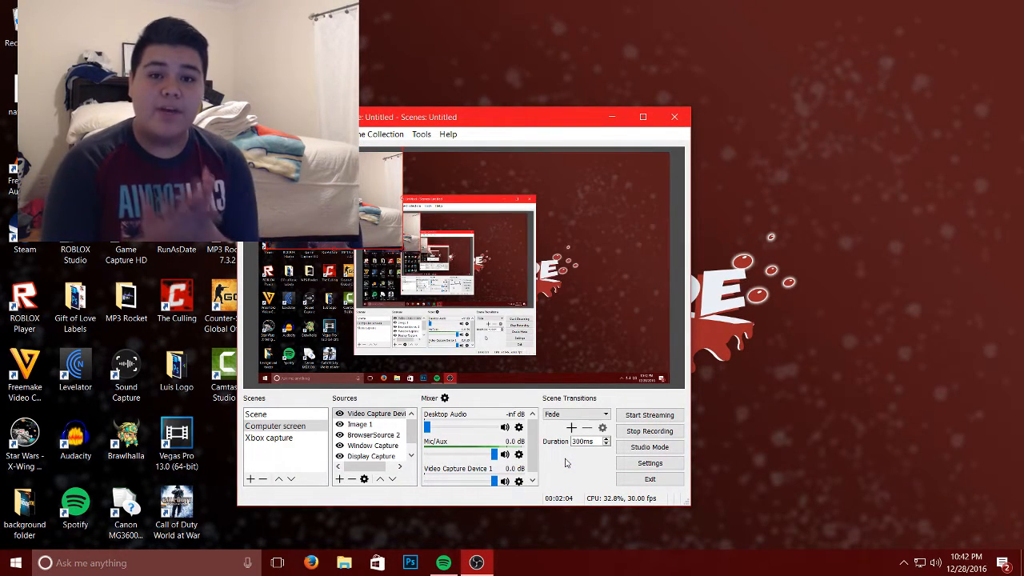